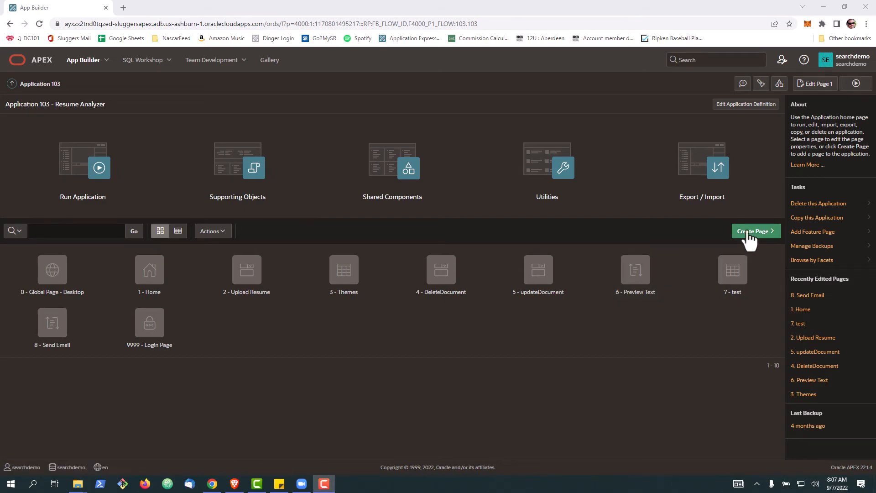
Step: Start a new Classic Report page and name it TestReport
left_click(754, 231)
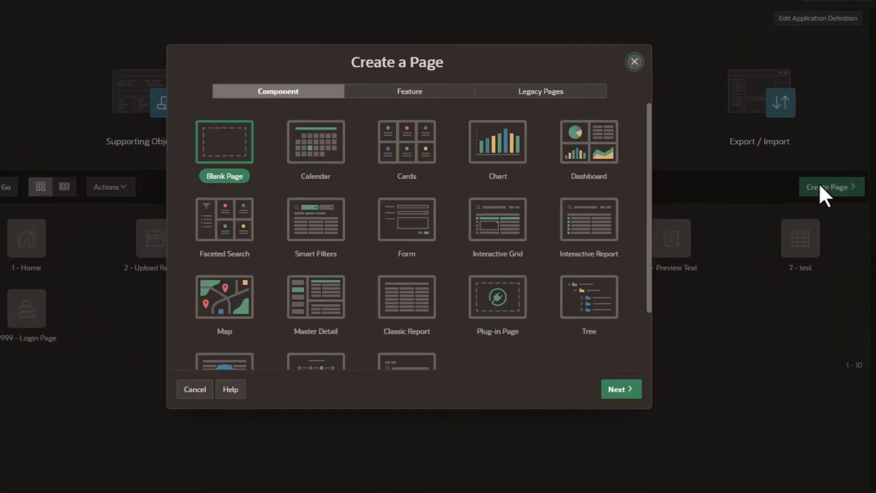
mouse_move(458, 340)
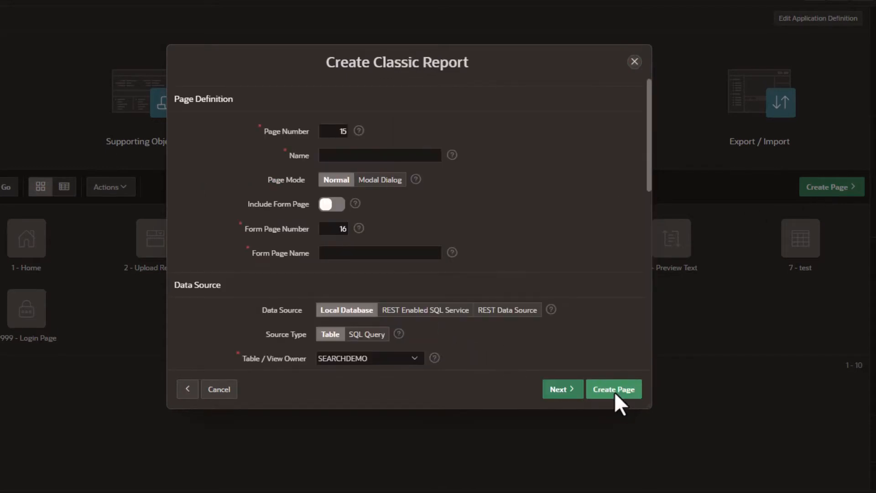
left_click(379, 155)
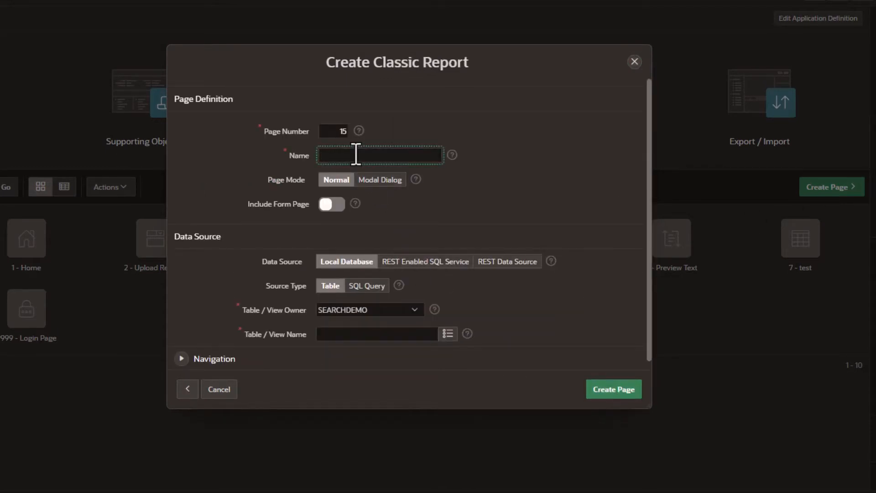
type("Test")
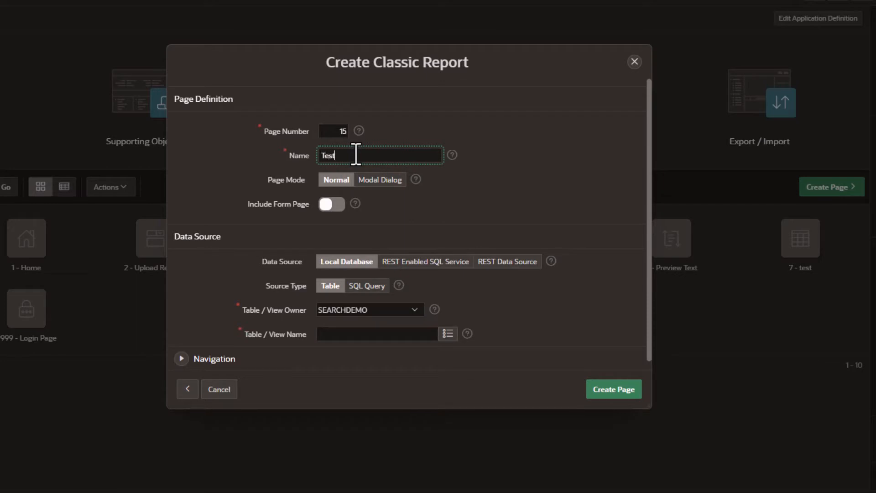
type("Report")
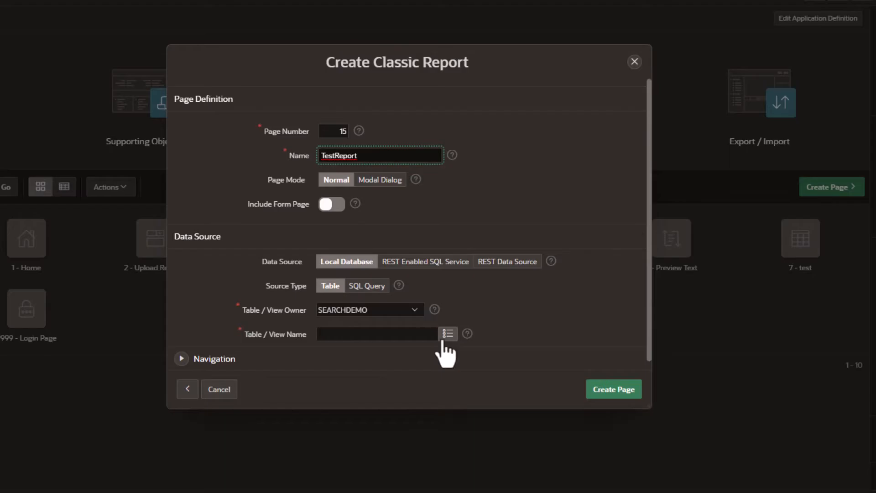
Step: Choose RESUME as the source table and create the report page
left_click(447, 334)
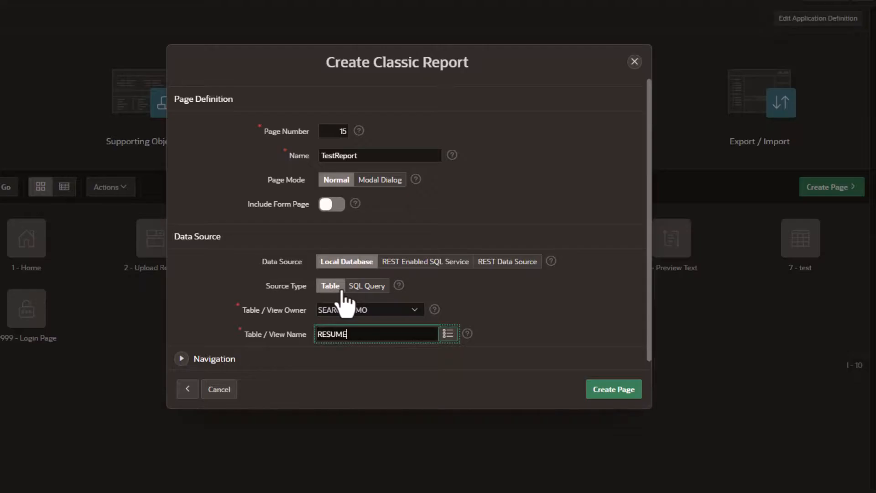
left_click(612, 389)
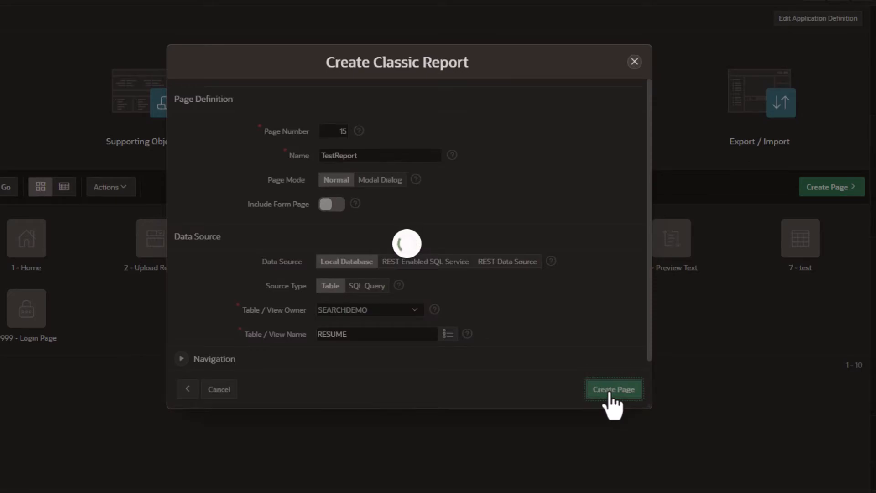
left_click(613, 390)
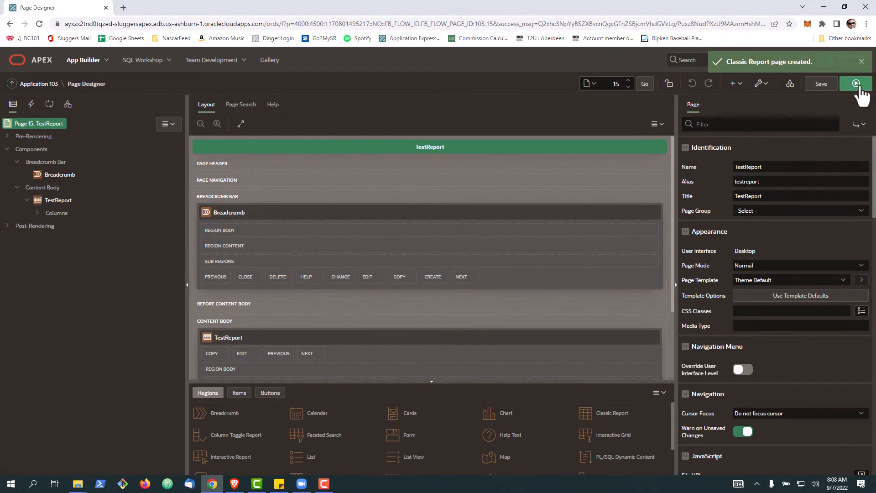
Step: Save and run the TestReport page to view the resume rows
left_click(856, 83)
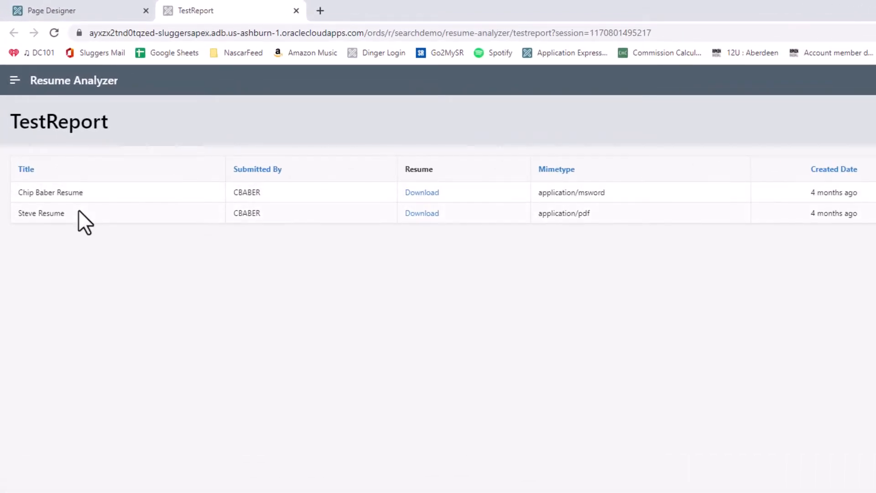
mouse_move(84, 215)
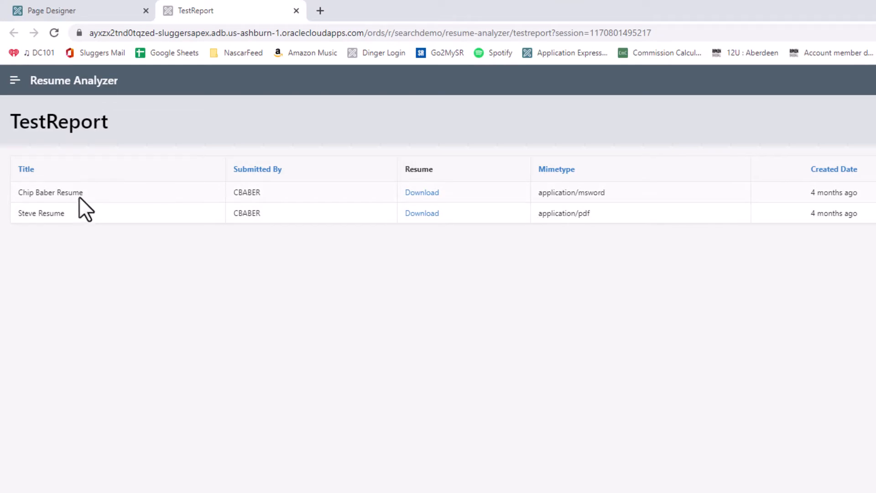
mouse_move(116, 408)
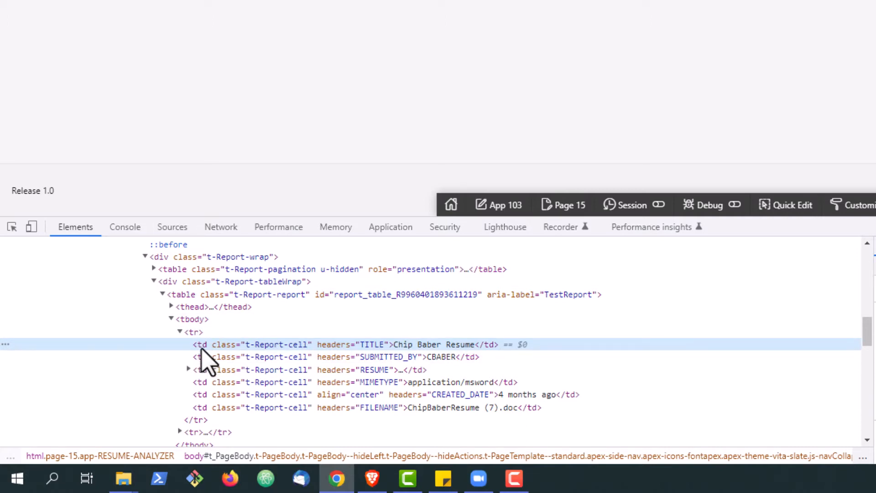
mouse_move(311, 361)
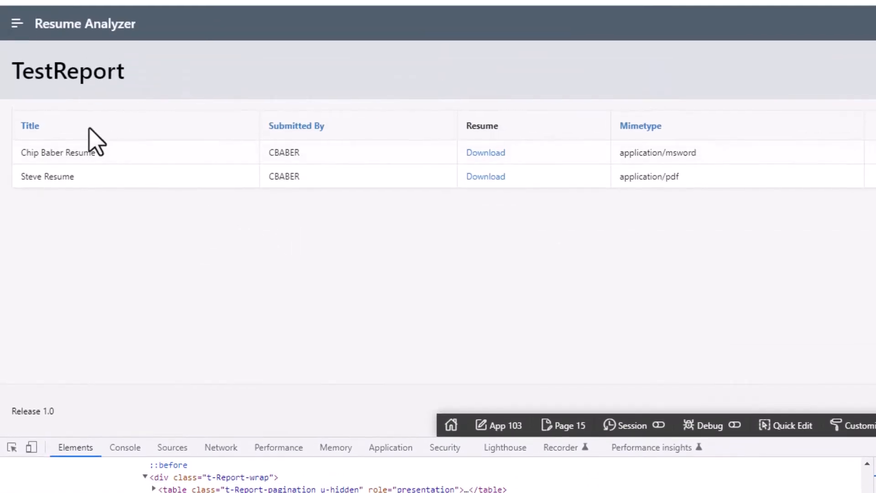
mouse_move(98, 140)
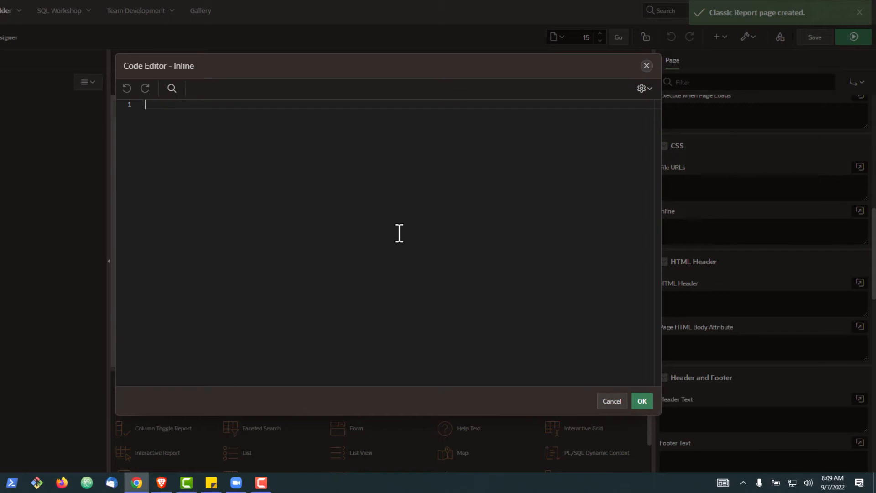
Step: Enter the inline CSS rule [HEADERS~=TITLE] { background-color: aquamarine; } and confirm it
type("[HEADERS~=TITLE] { background-color: aquamarine; }")
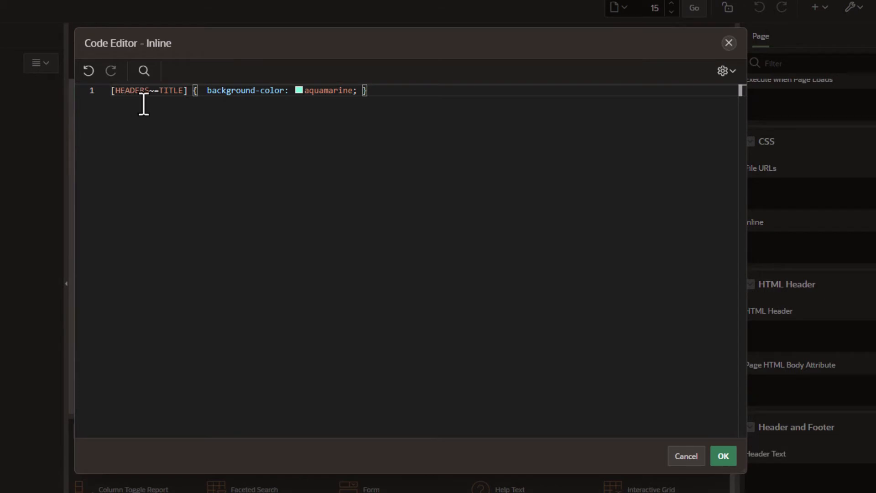
mouse_move(170, 106)
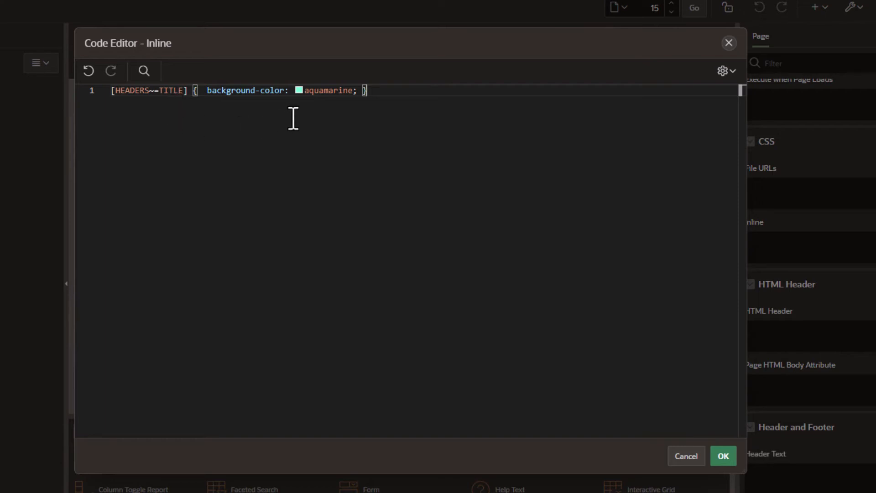
mouse_move(312, 108)
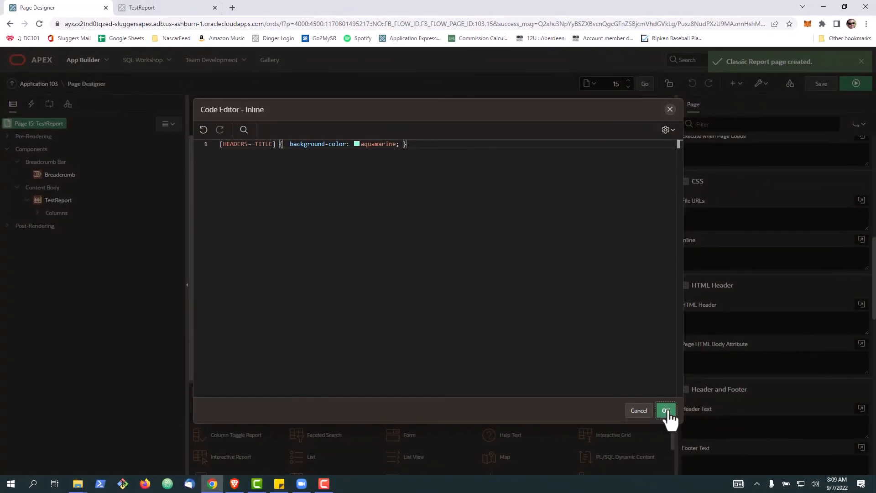
left_click(666, 410)
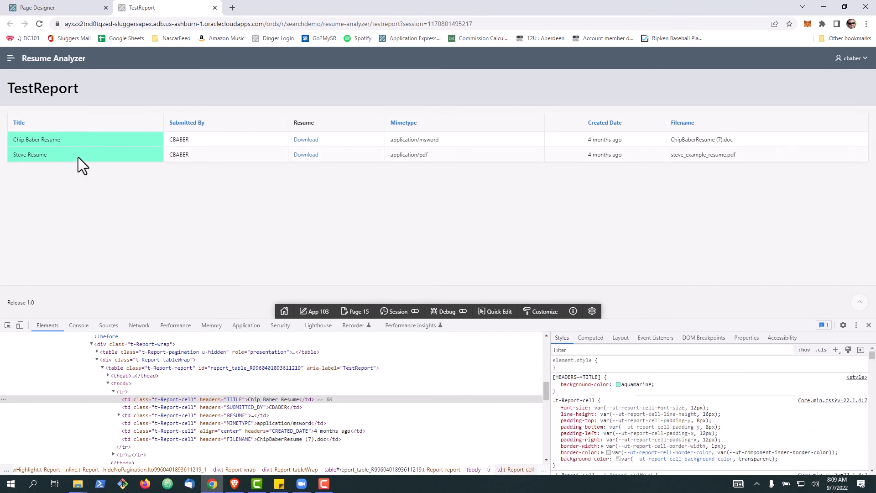
mouse_move(78, 147)
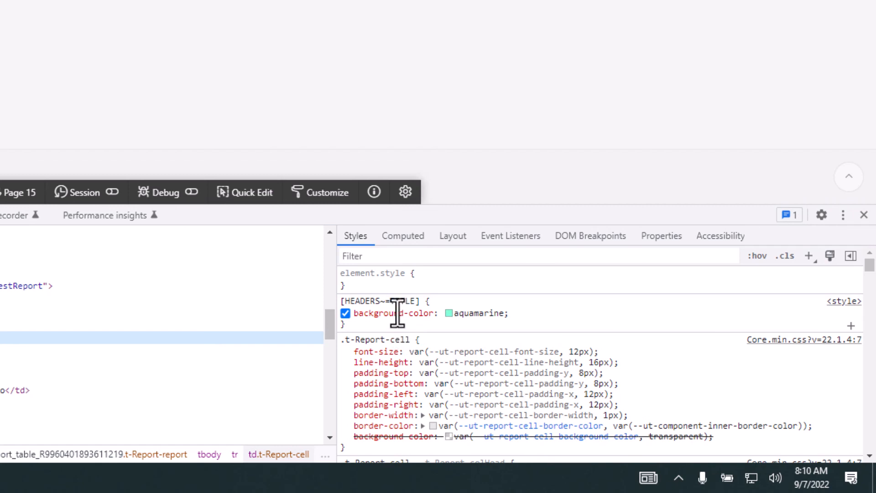
mouse_move(386, 341)
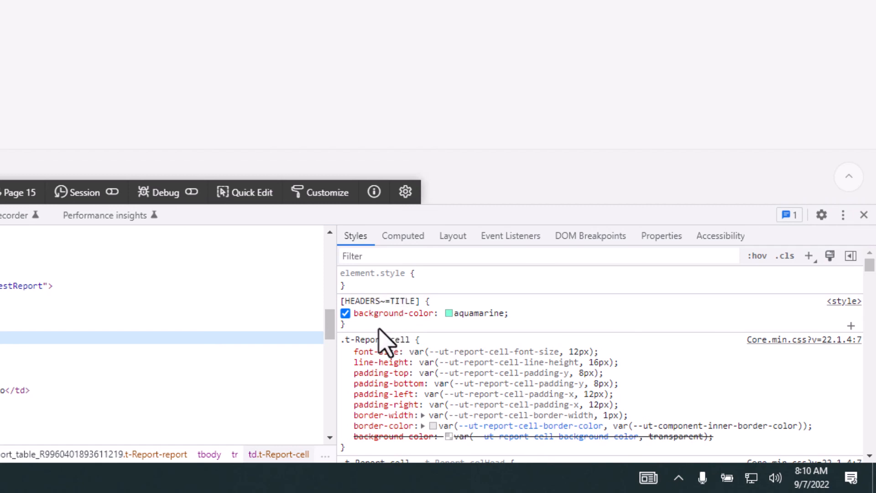
Step: Verify in DevTools that the Title cell shows the aquamarine [HEADERS~=TITLE] rule
left_click(345, 313)
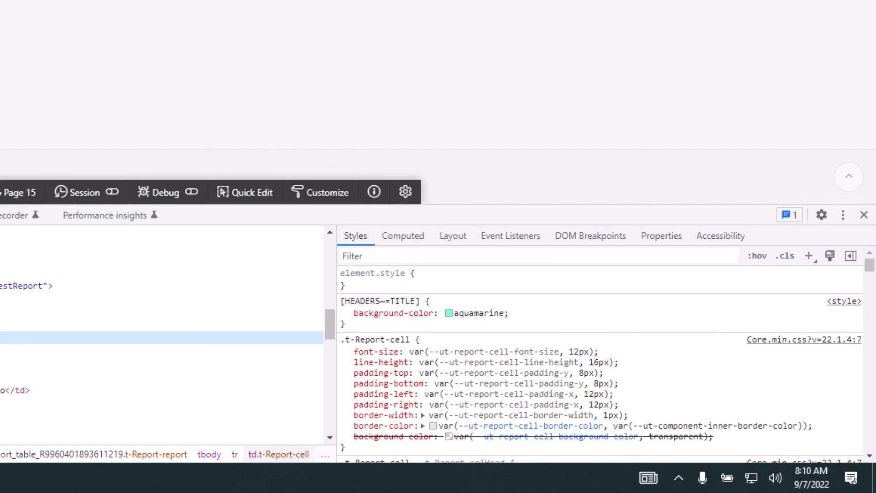